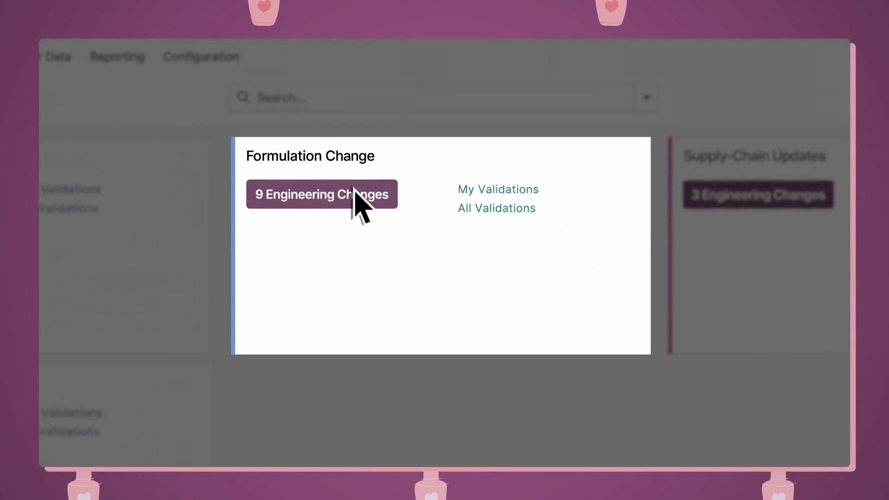
# Show the nine engineering change orders of the Formulation Change type.
pyautogui.click(321, 193)
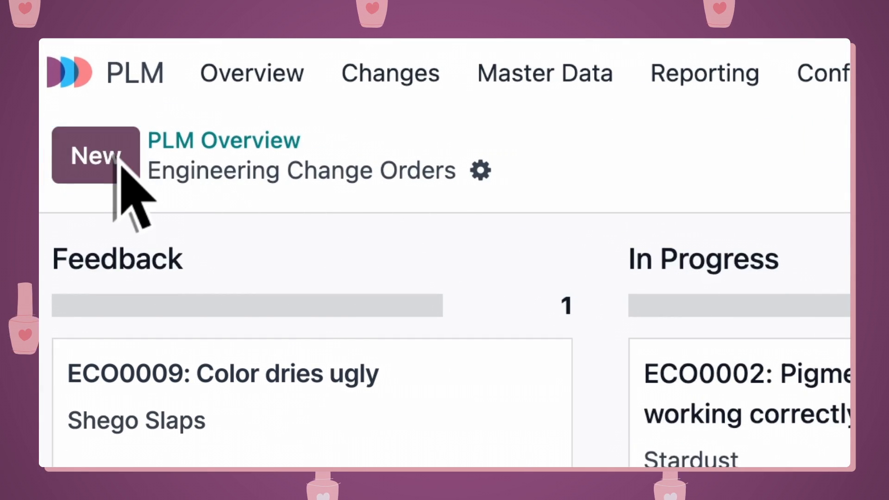
# Create a change order described 'Stained nails and no apology!' and begin tagging it.
pyautogui.click(94, 155)
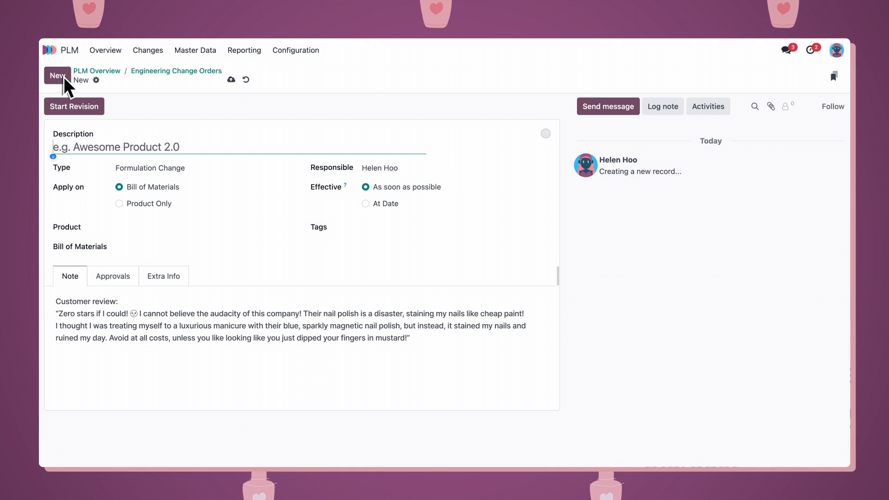
pyautogui.write('Stained')
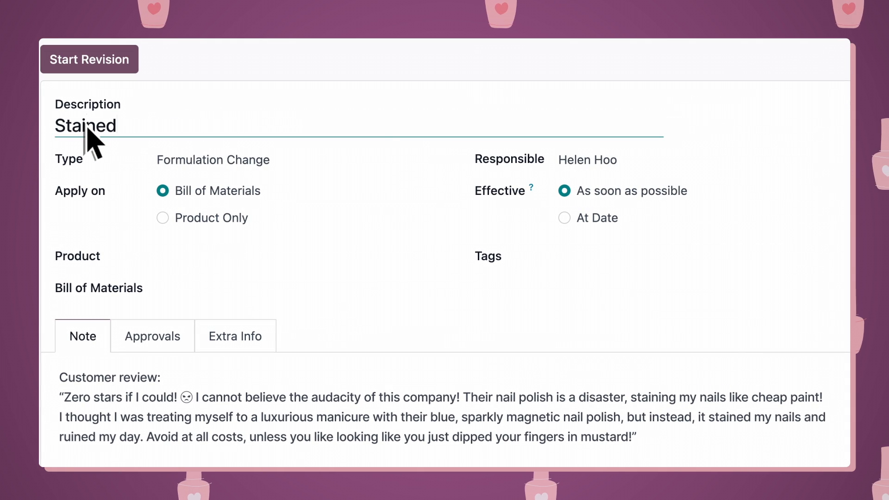
pyautogui.write('nails and no apology!')
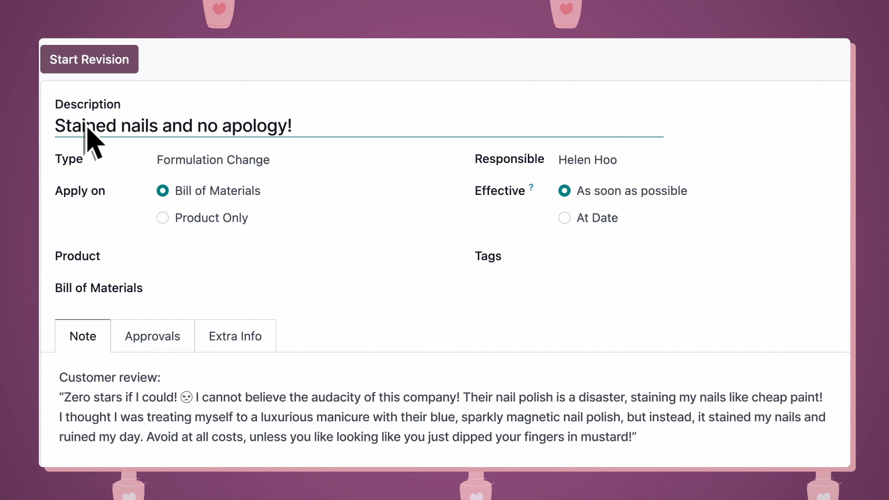
pyautogui.write('st')
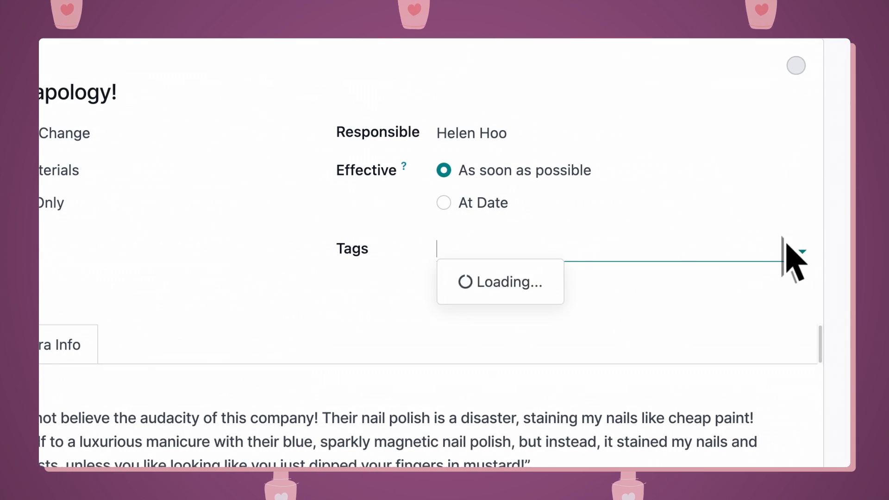
pyautogui.click(499, 282)
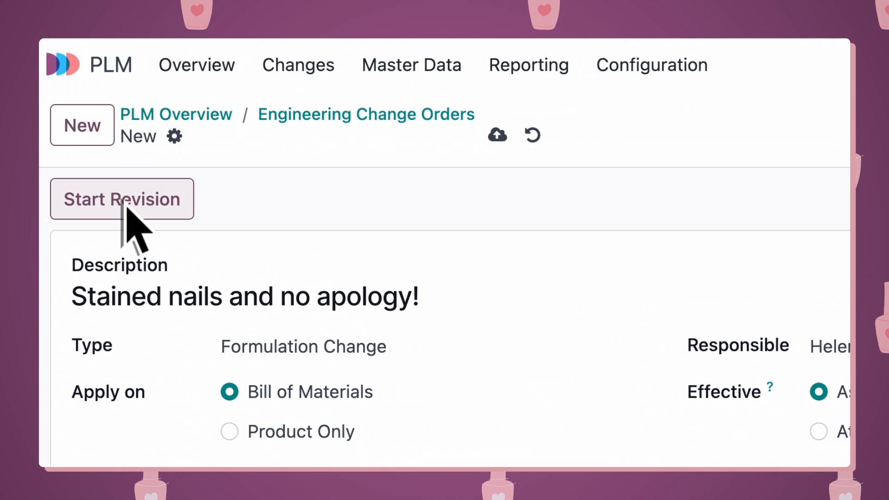
# Start the revision, move the order to In Progress and check its followers.
pyautogui.click(121, 199)
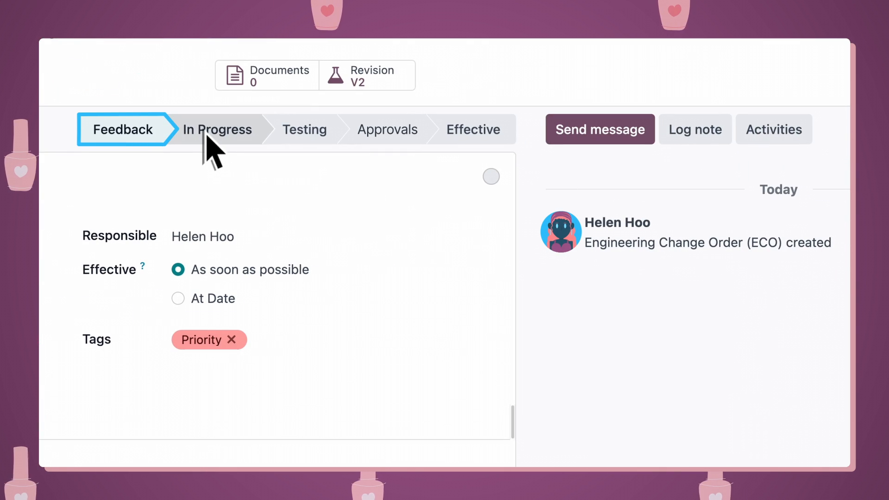
pyautogui.click(216, 130)
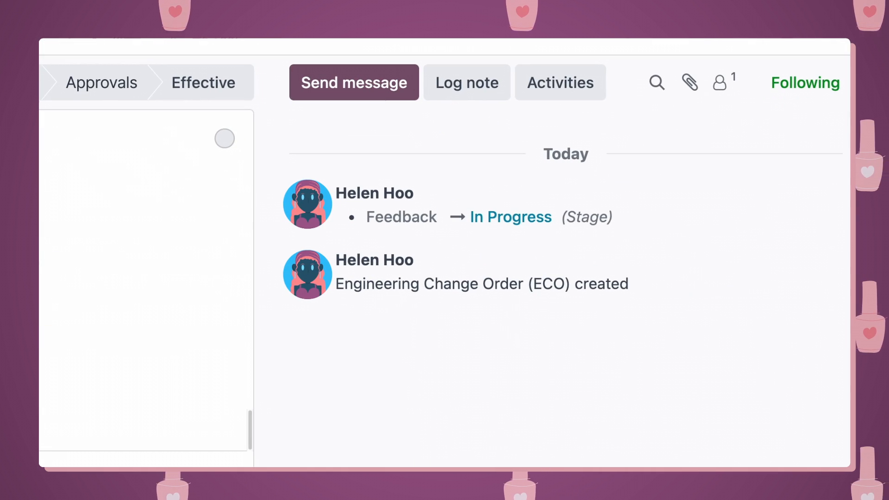
pyautogui.click(719, 82)
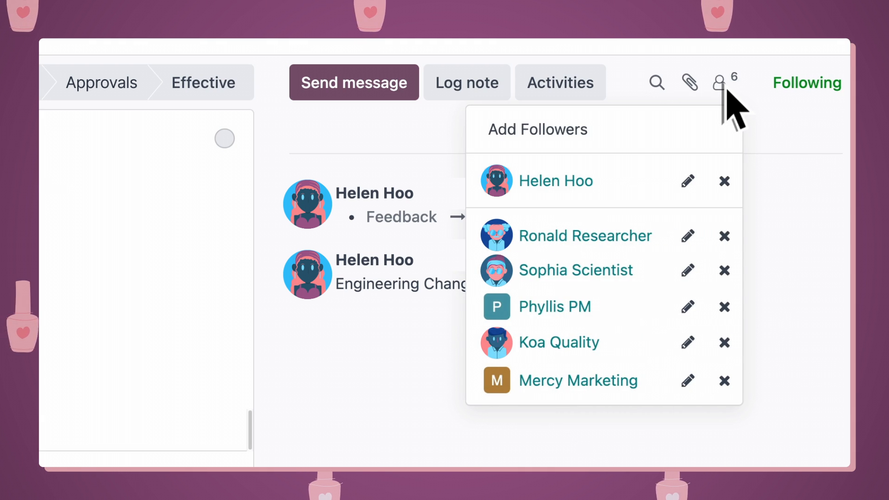
pyautogui.click(721, 83)
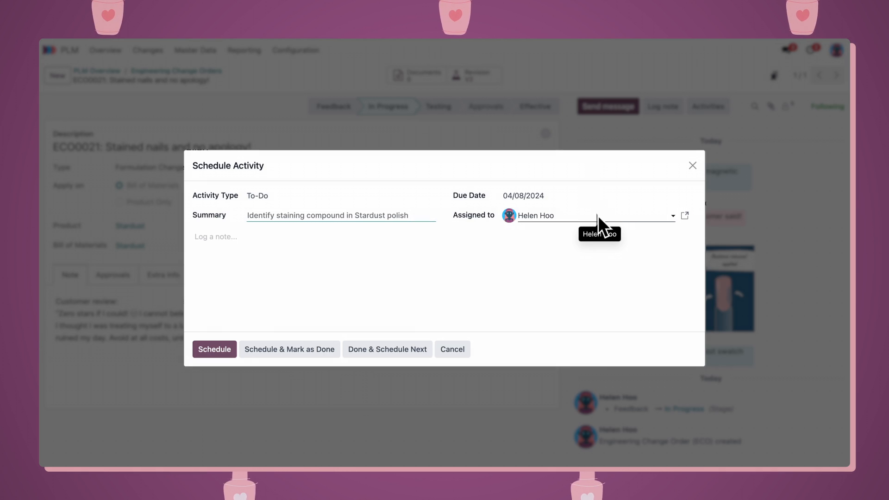
# Assign the staining-compound to-do to Sophia Scientist and schedule it.
pyautogui.write('Sophia')
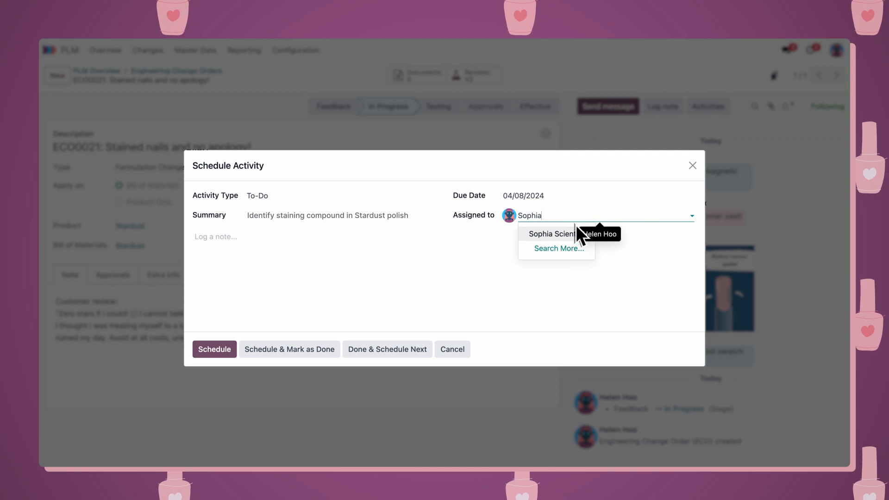
pyautogui.click(551, 234)
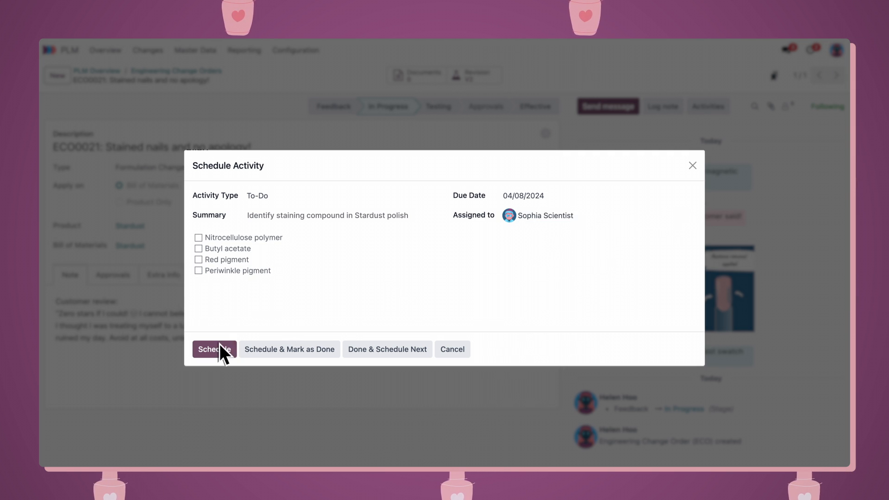
pyautogui.click(214, 350)
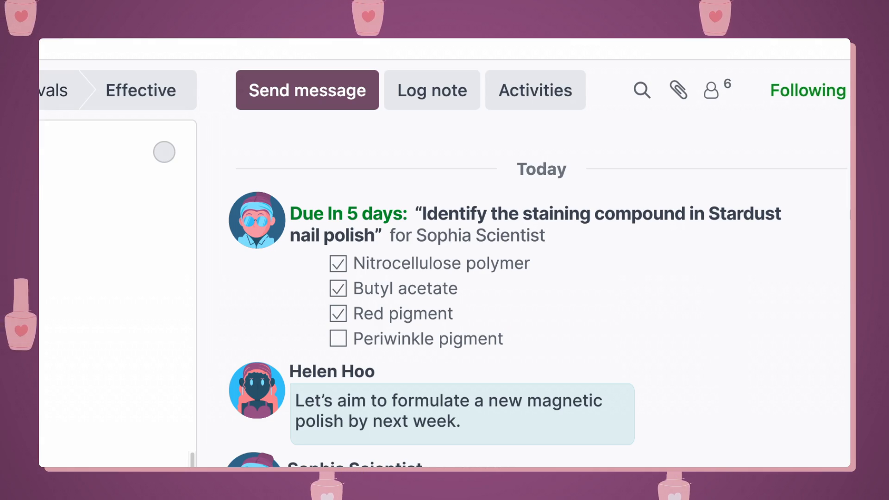
pyautogui.click(338, 339)
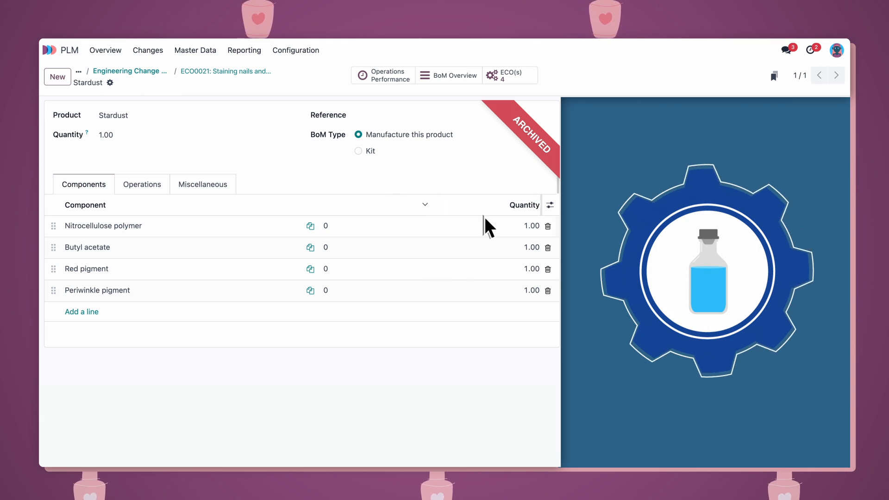
# Replace the Periwinkle component with Manganese violet pigment and go to its product record.
pyautogui.click(547, 290)
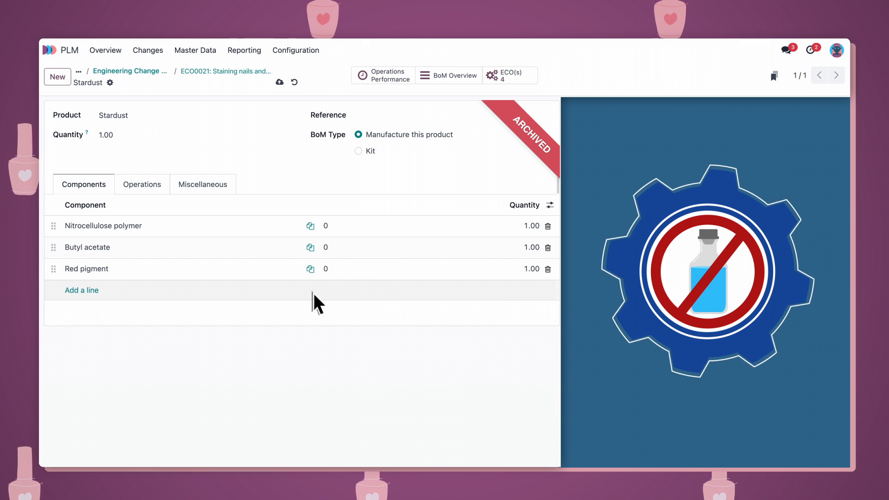
pyautogui.write('Manganese violet pigment')
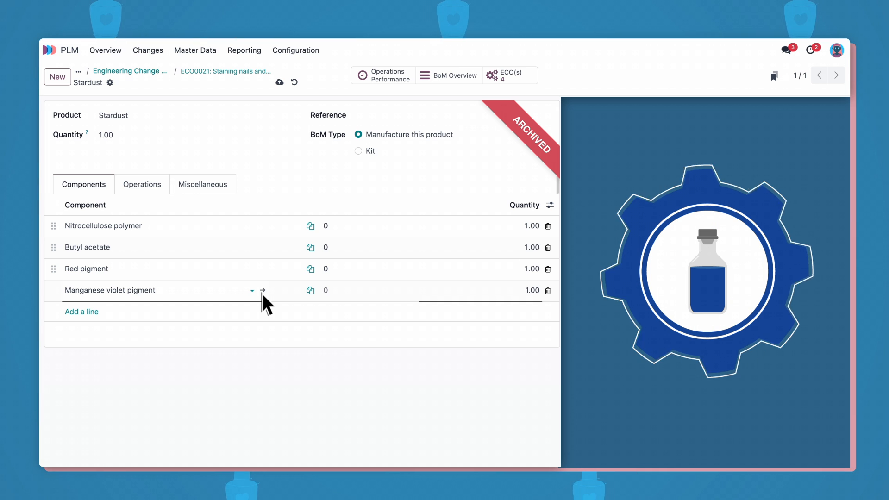
pyautogui.click(111, 290)
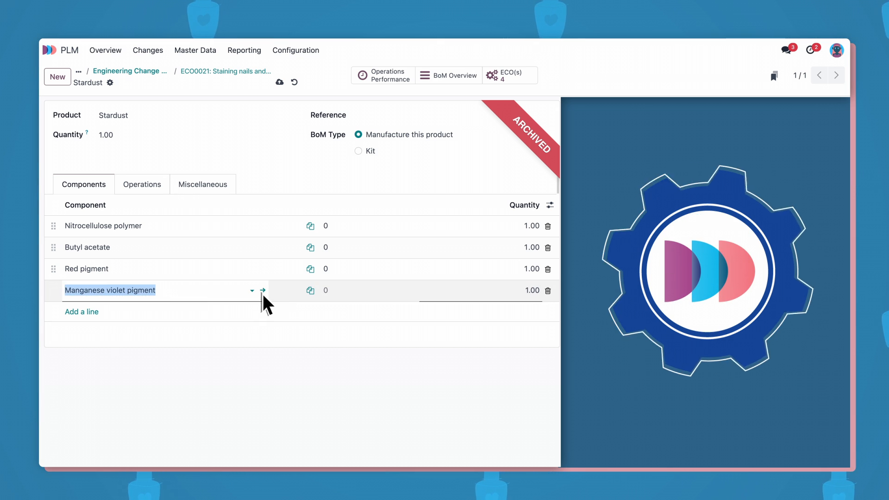
pyautogui.moveTo(262, 290)
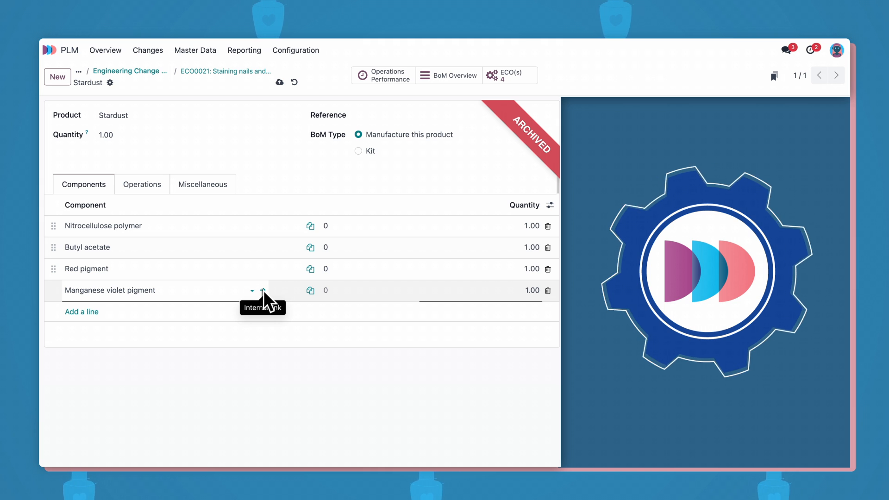
pyautogui.click(262, 290)
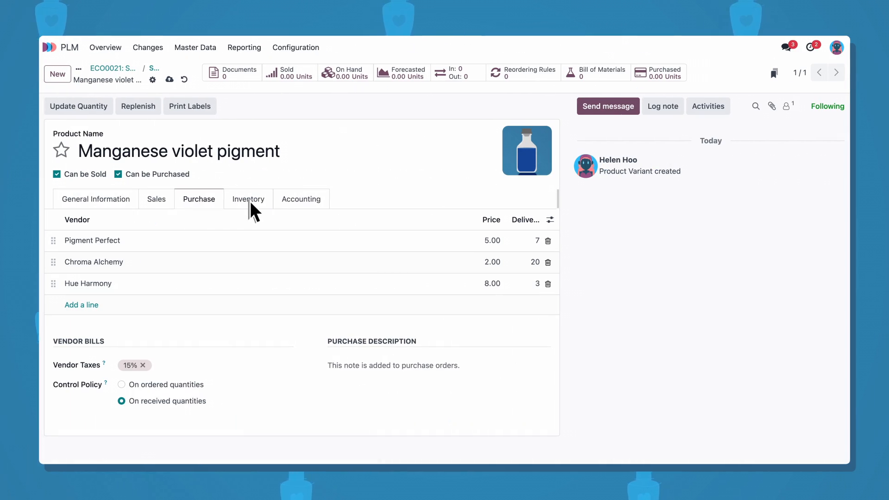
# Review the pigment's inventory details, vendors and Buy reordering rule.
pyautogui.click(248, 199)
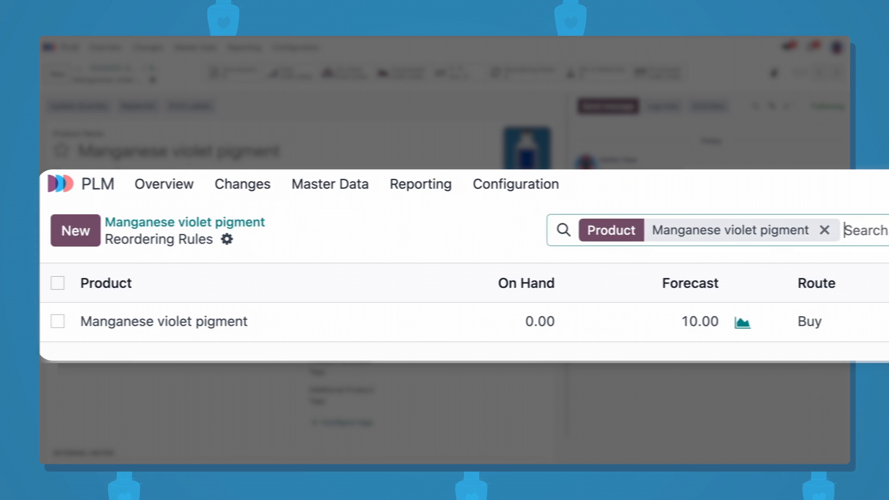
pyautogui.hscroll(3)
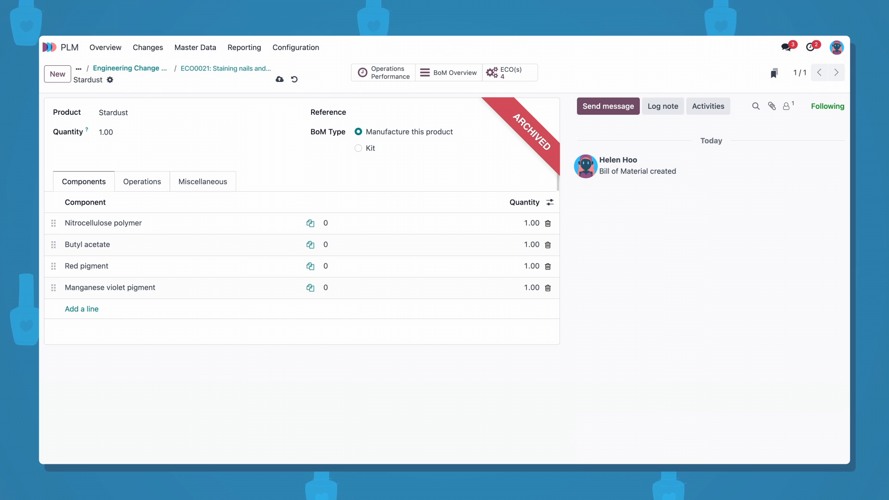
pyautogui.moveTo(220, 80)
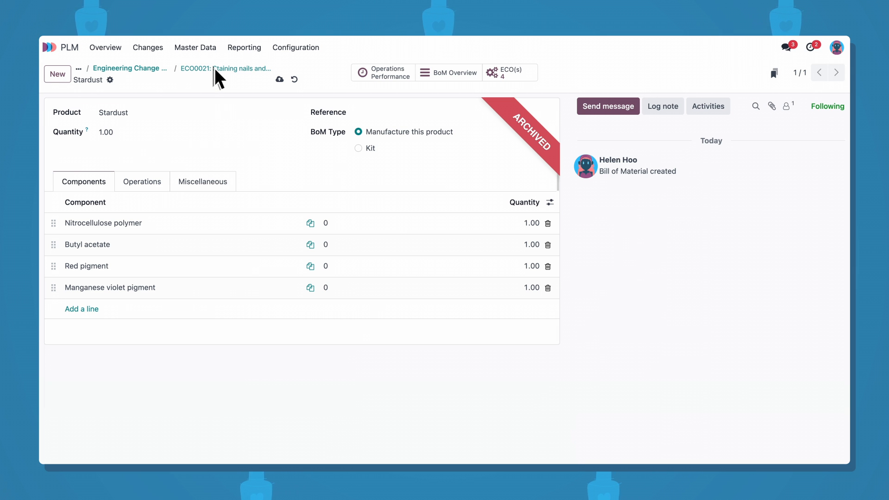
# Return to ECO0021 and approve its Manganese violet for Periwinkle BoM change.
pyautogui.click(225, 68)
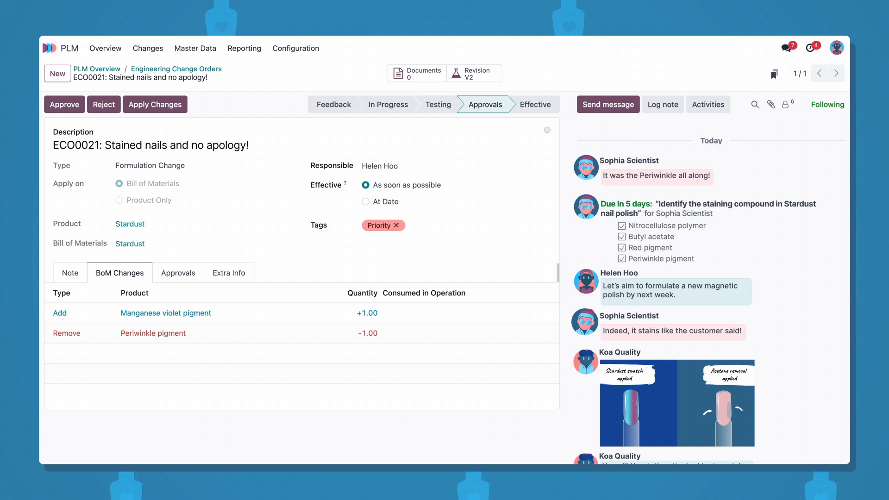
pyautogui.moveTo(64, 105)
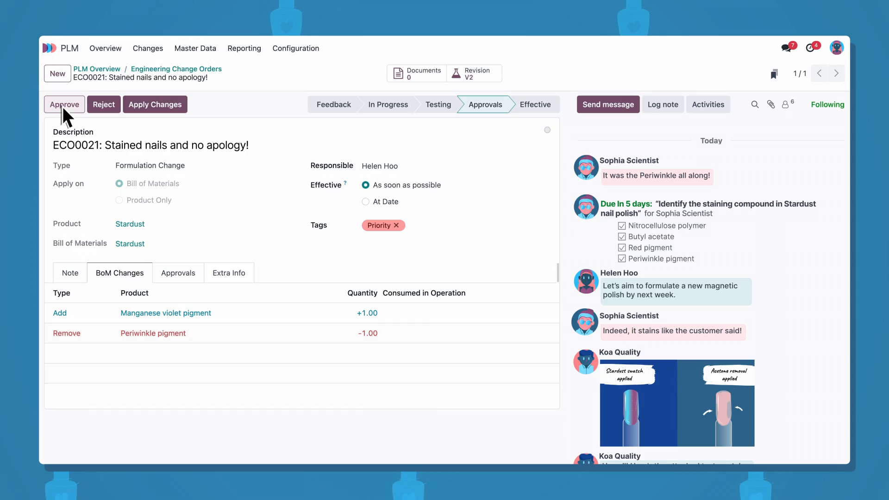
pyautogui.click(64, 105)
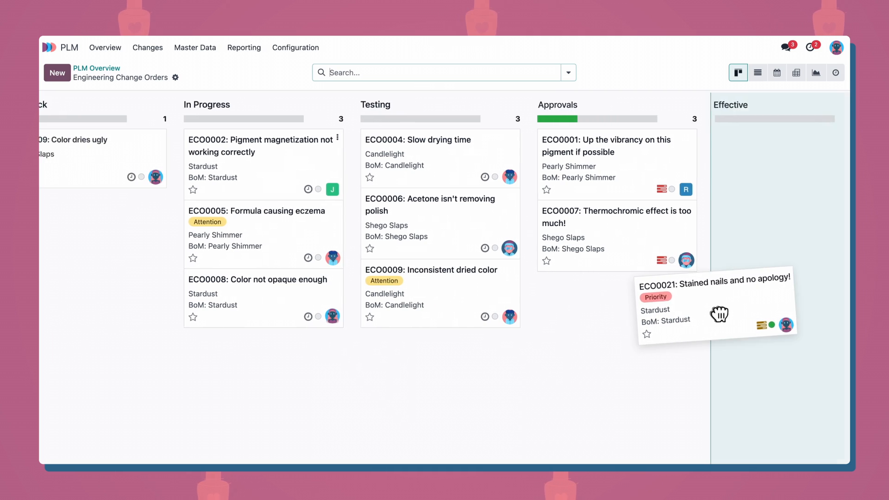
# Make ECO0021 Effective and bring up the Mix pigment work order of WH/MO/00010.
pyautogui.moveTo(719, 314); pyautogui.dragTo(763, 165)
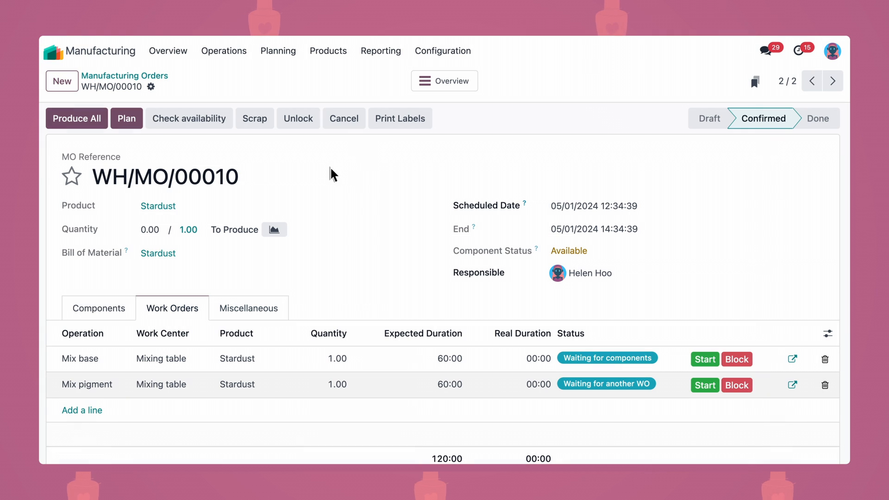
pyautogui.moveTo(794, 386)
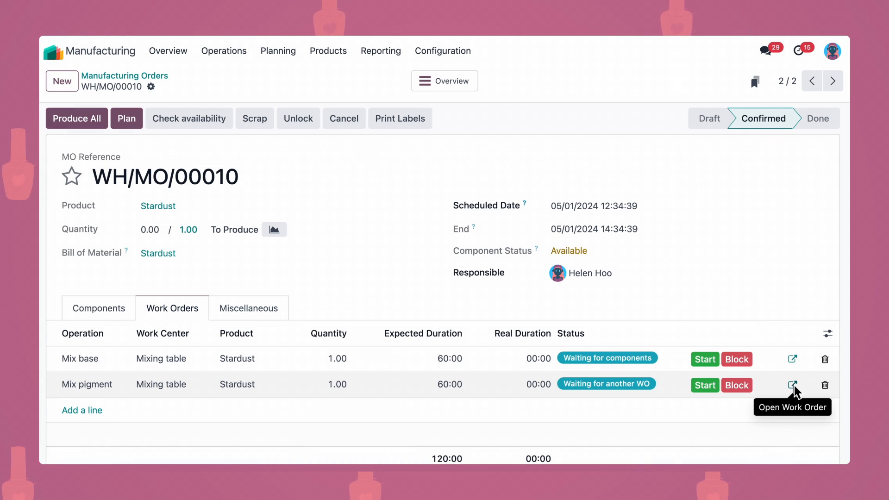
pyautogui.click(793, 384)
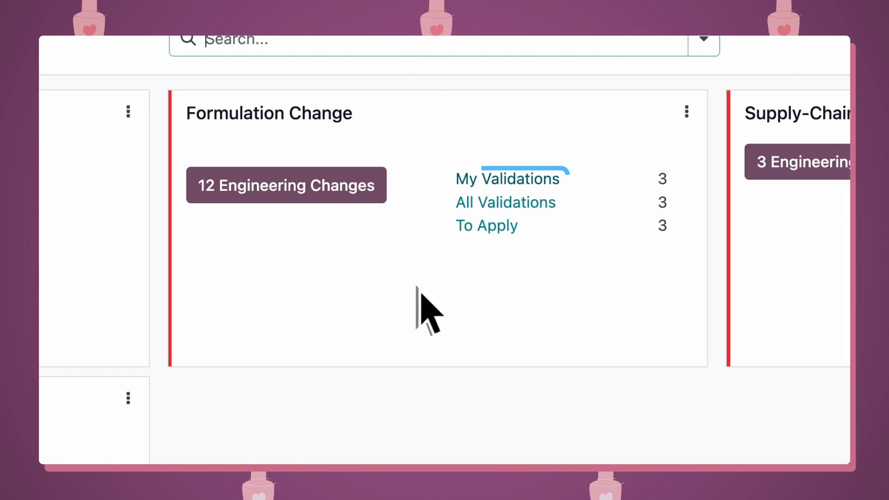
pyautogui.click(509, 179)
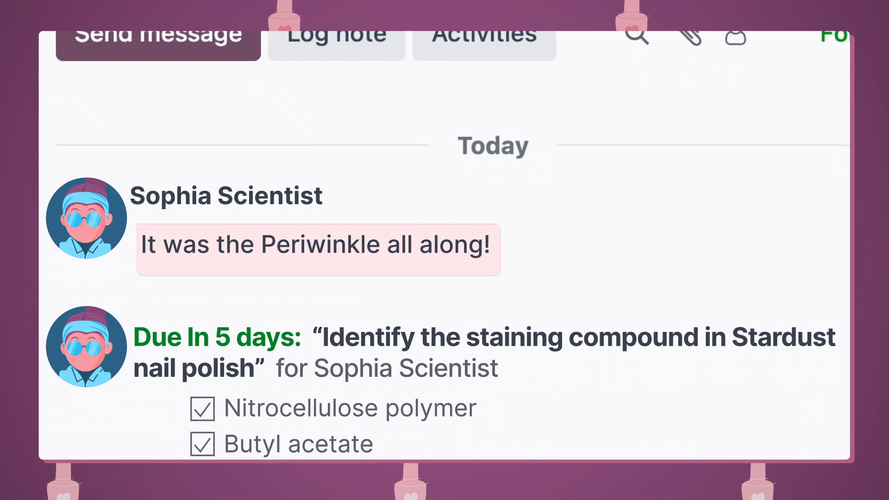
pyautogui.scroll(-3)
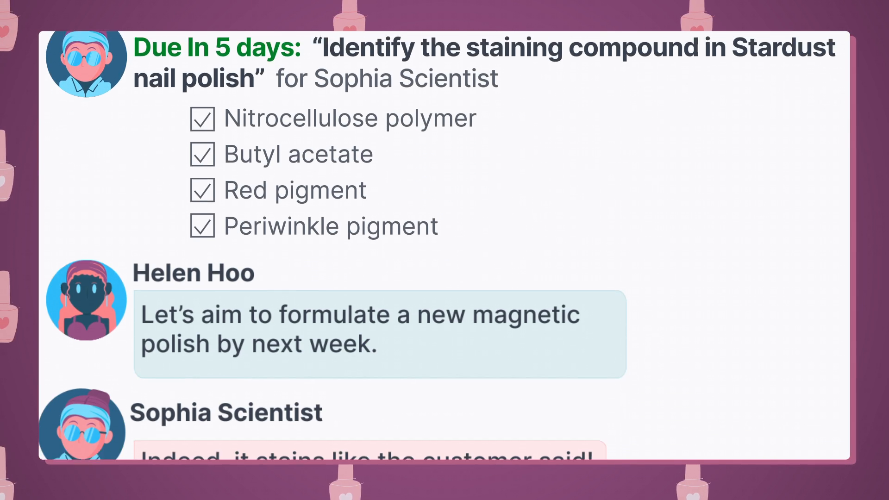
pyautogui.click(262, 51)
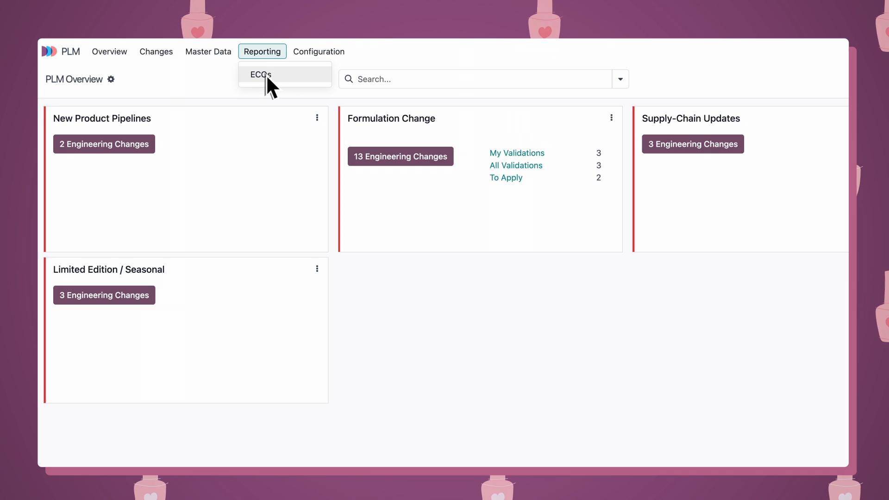
# Chart the Q2 2024 ECO report for Candlelight as a pie chart by stage.
pyautogui.click(260, 74)
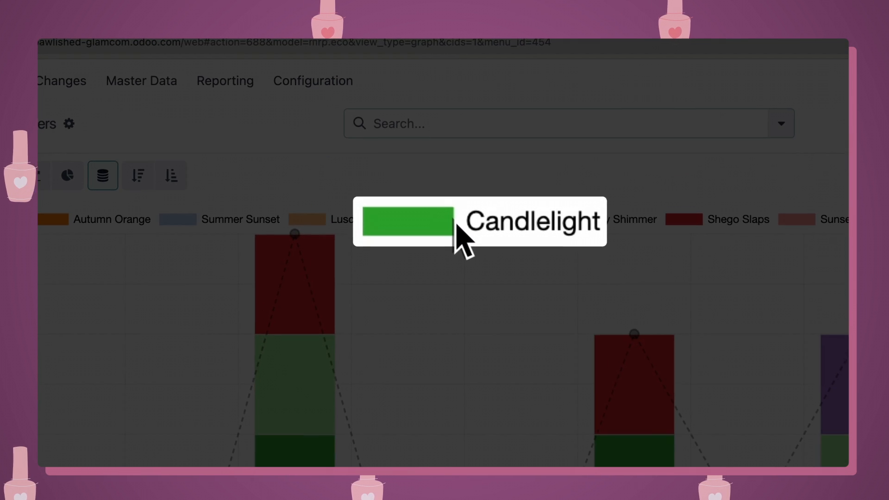
pyautogui.click(112, 109)
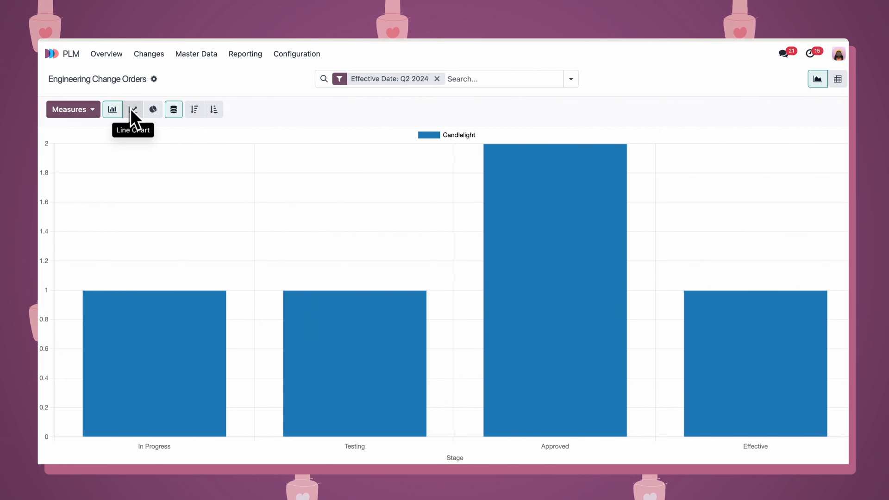
pyautogui.click(153, 110)
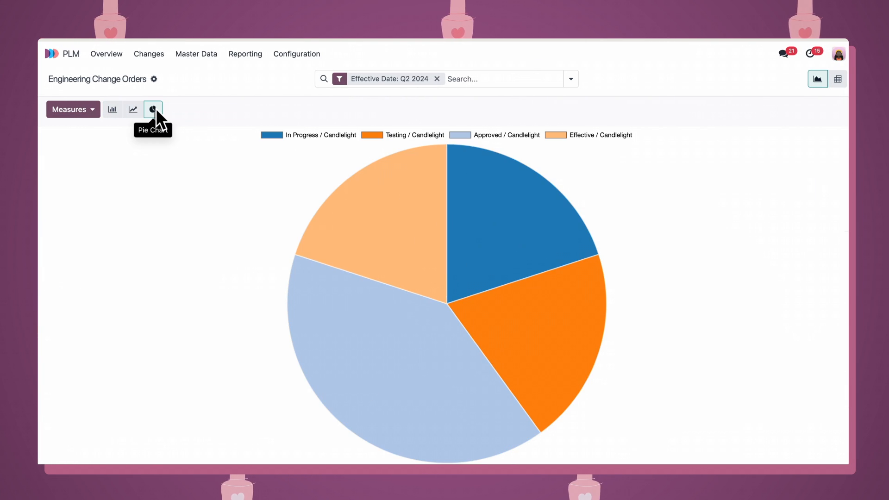